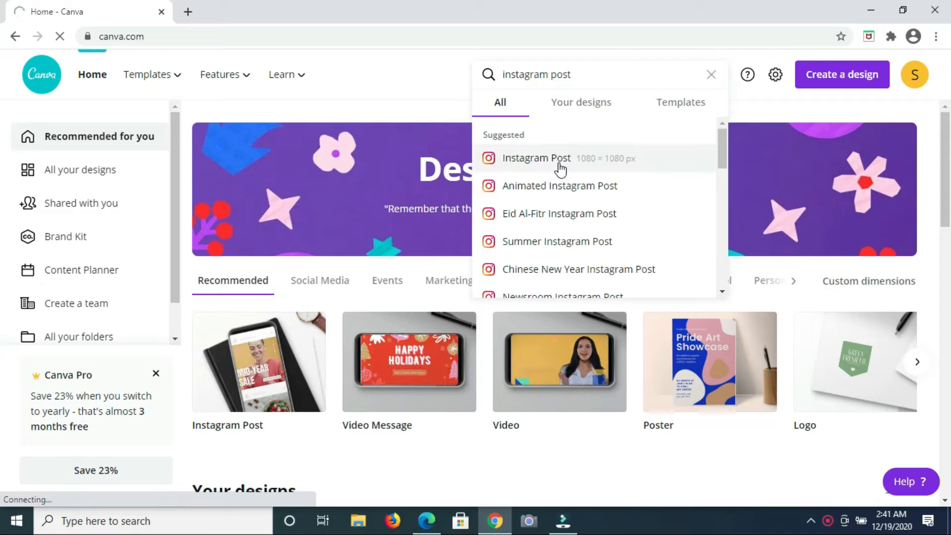
# Start a blank Instagram Post design from the Canva home page.
pyautogui.click(536, 157)
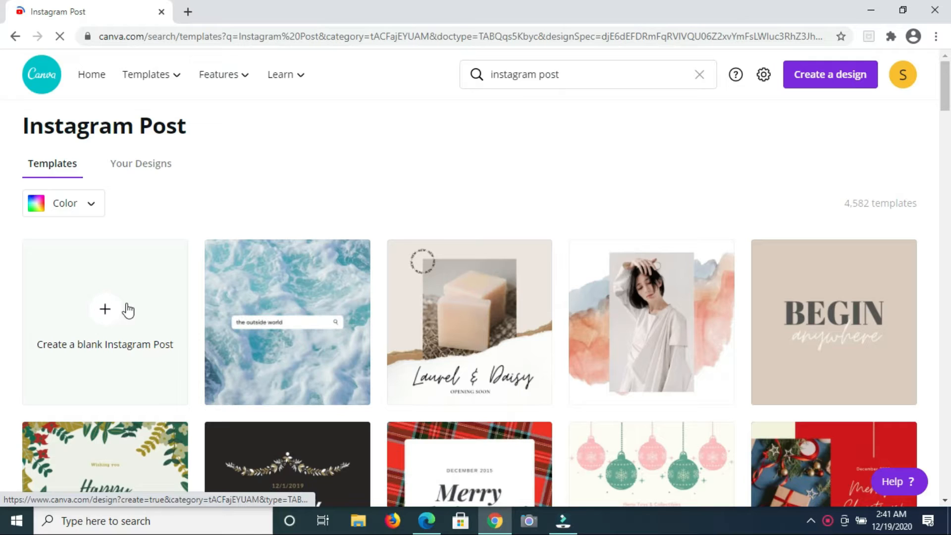
pyautogui.click(104, 310)
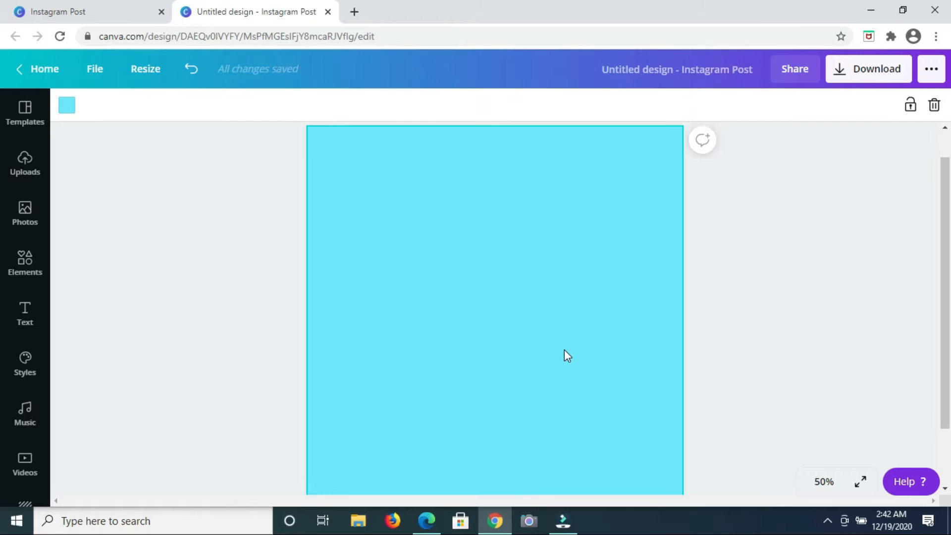
# Search Elements for 'letter frames' and scroll to the alphabet photo frames.
pyautogui.click(24, 262)
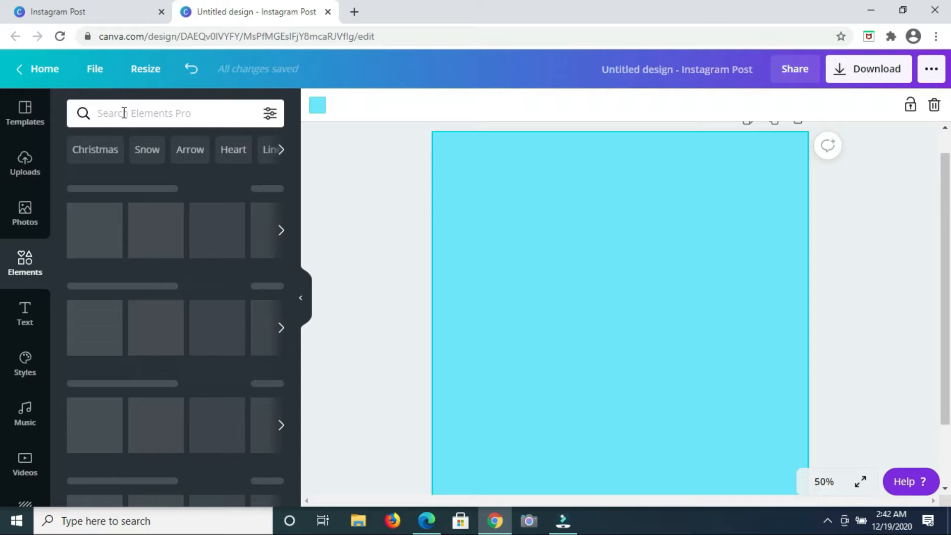
pyautogui.write('letter frames')
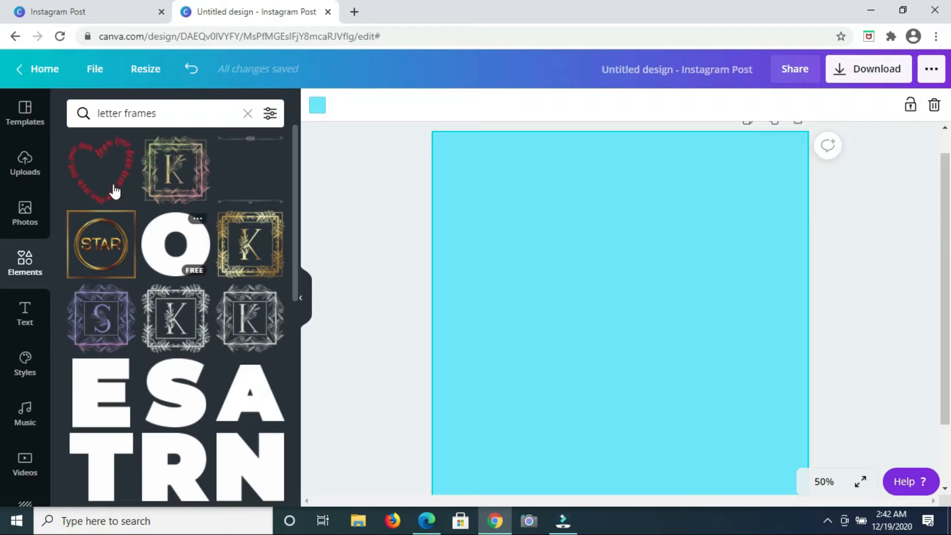
pyautogui.scroll(-3)
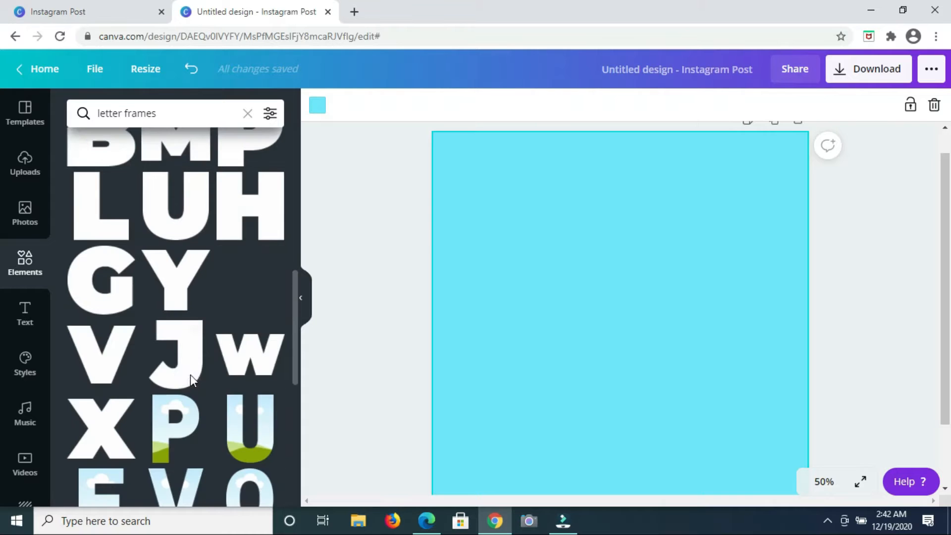
pyautogui.scroll(-3)
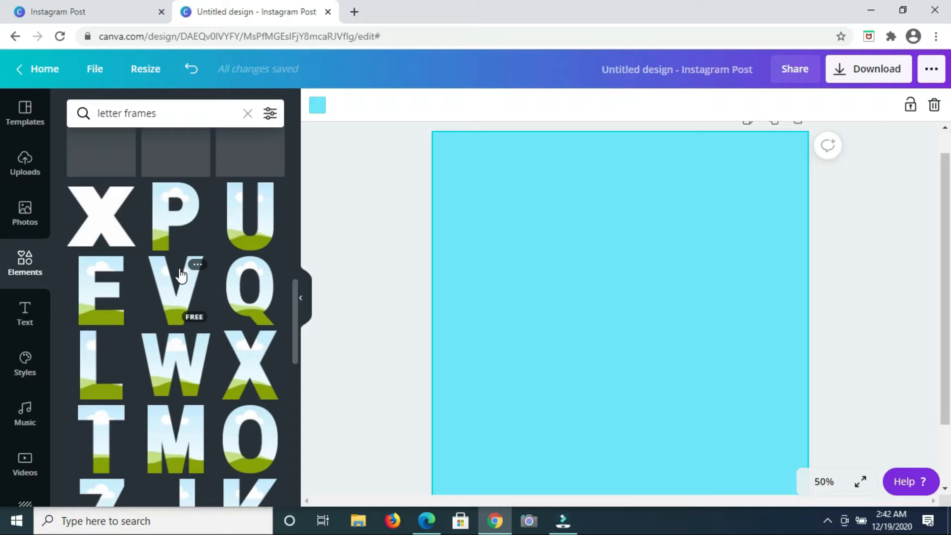
pyautogui.scroll(-3)
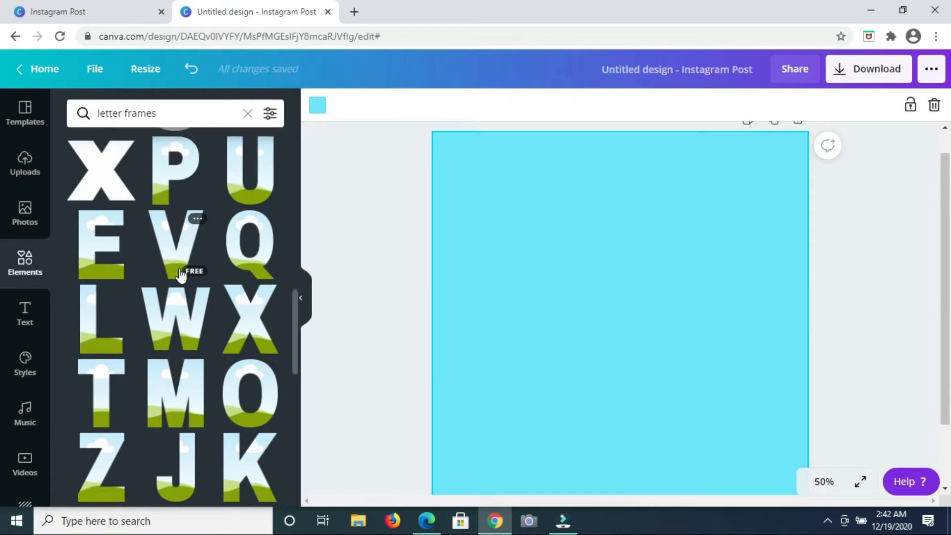
pyautogui.scroll(-3)
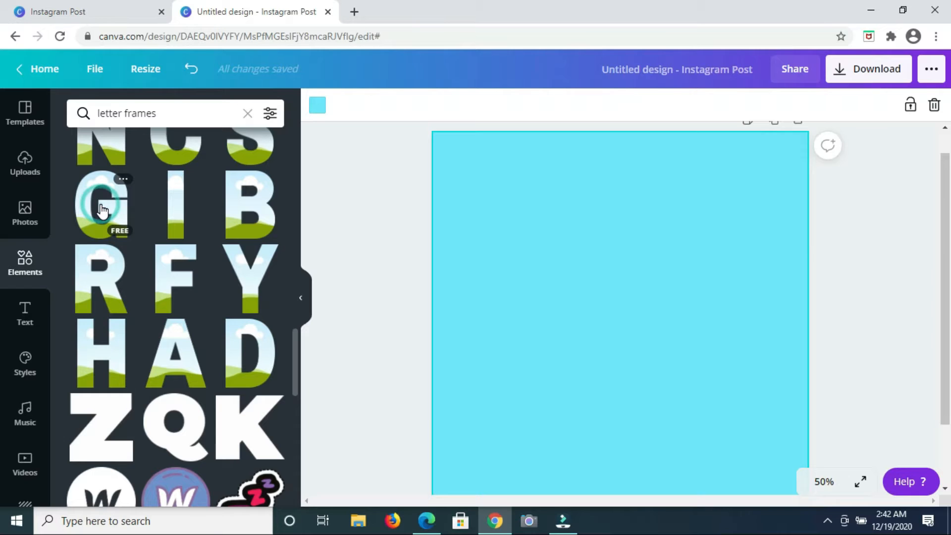
# Add letter frames spelling GLITTER and TEXT, resizing the G, E and R to match the rows.
pyautogui.click(101, 206)
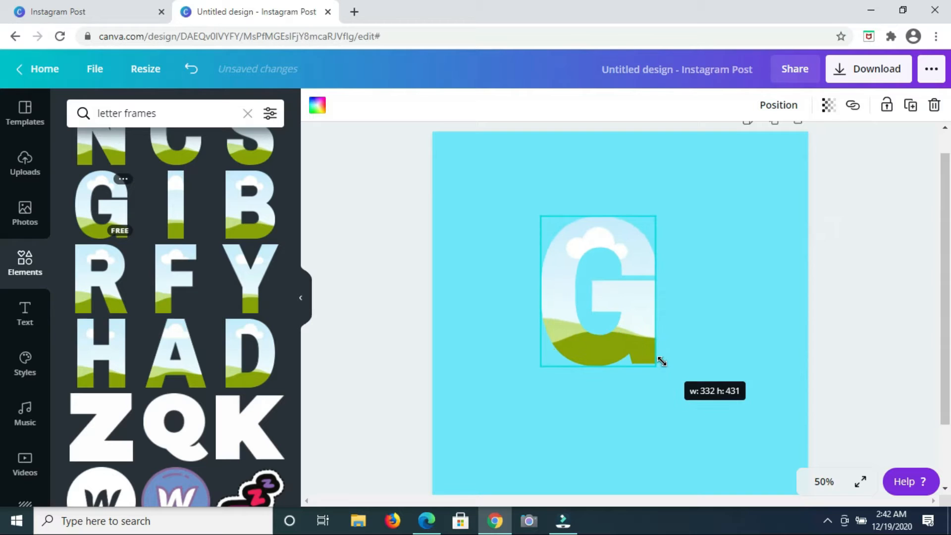
pyautogui.moveTo(655, 363); pyautogui.dragTo(501, 241)
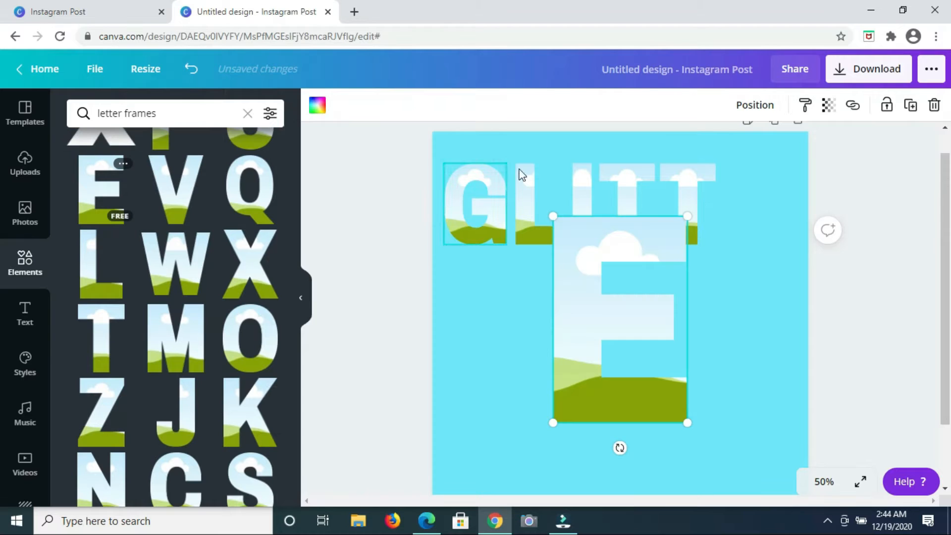
pyautogui.moveTo(618, 320); pyautogui.dragTo(747, 204)
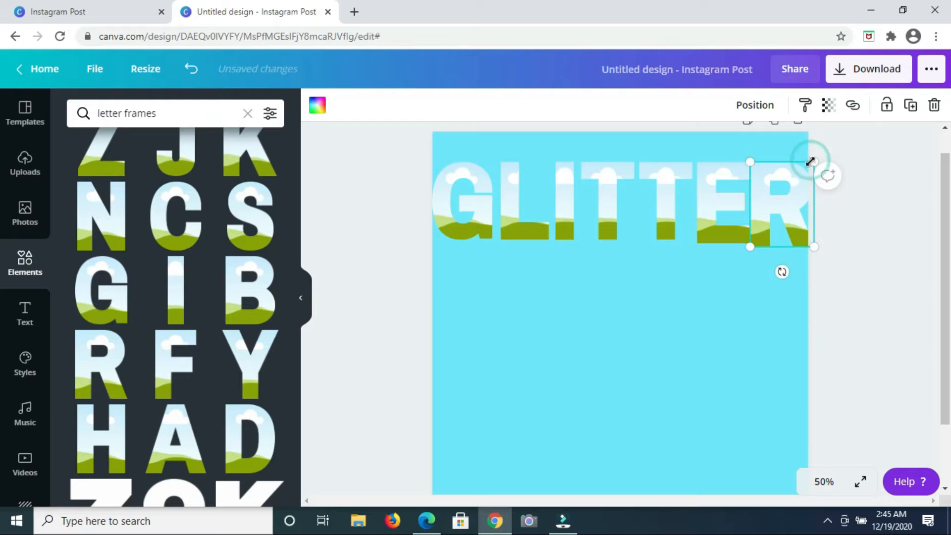
pyautogui.moveTo(811, 162); pyautogui.dragTo(742, 162)
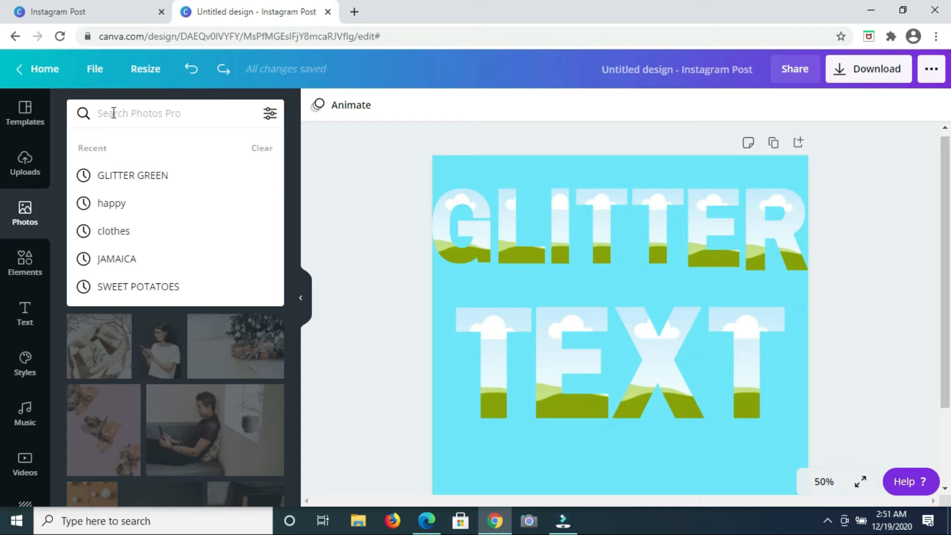
# Search Photos for 'red glitter' and browse results to fill the first T of TEXT.
pyautogui.write('red glitter')
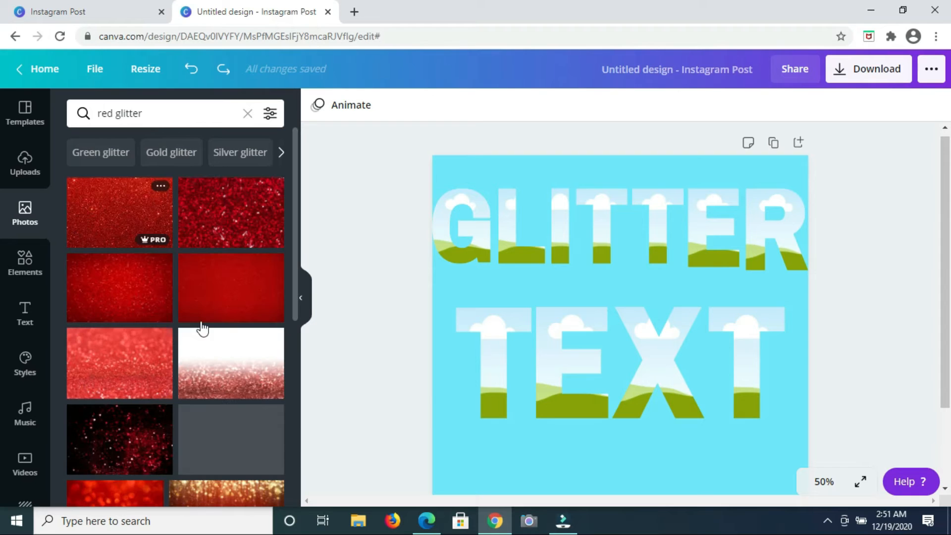
pyautogui.scroll(-3)
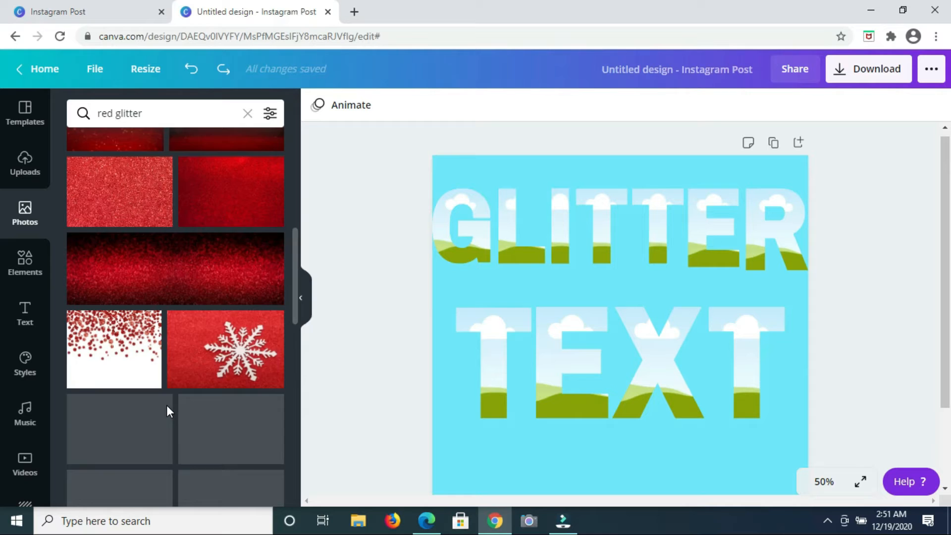
pyautogui.scroll(-3)
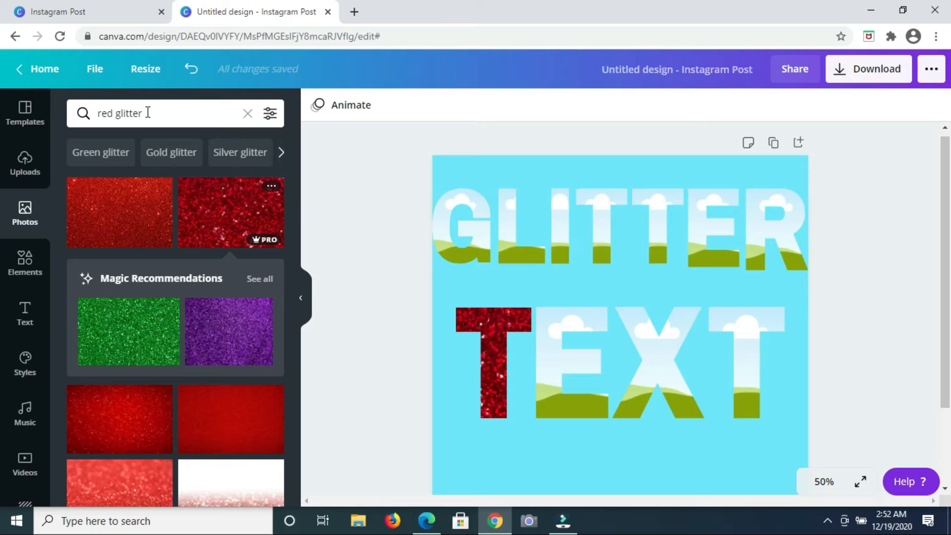
# Search 'gold glitter' and 'green glitter' photos and fill the last T of TEXT with green glitter.
pyautogui.write('gold glitter')
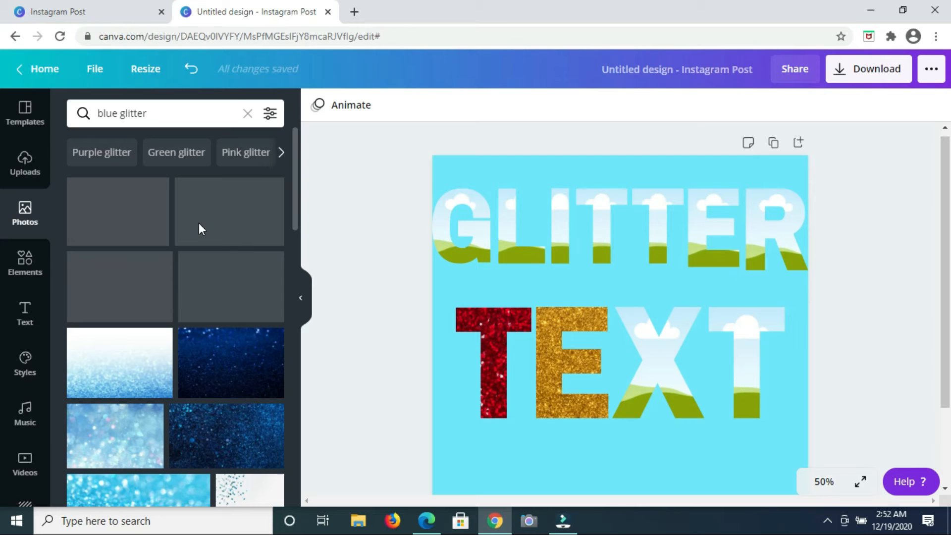
pyautogui.scroll(-3)
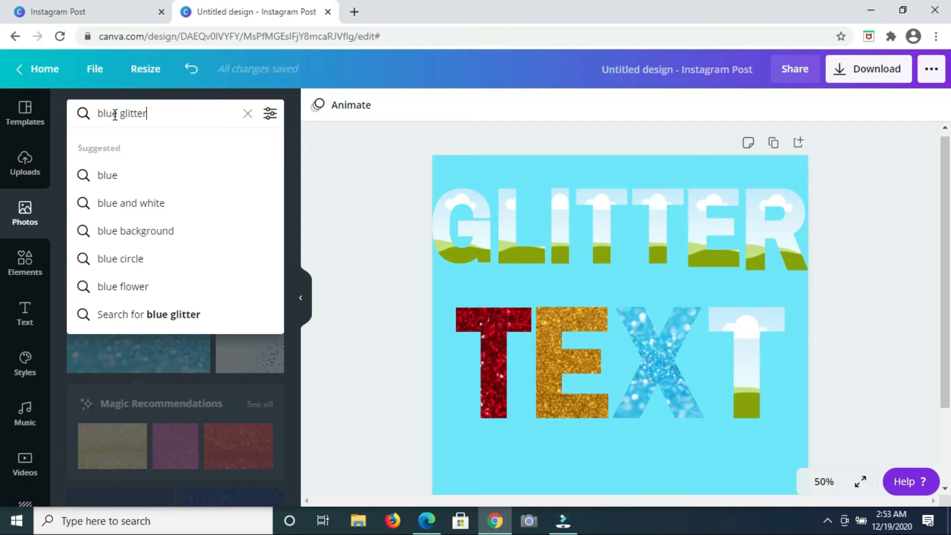
pyautogui.write('green glitter')
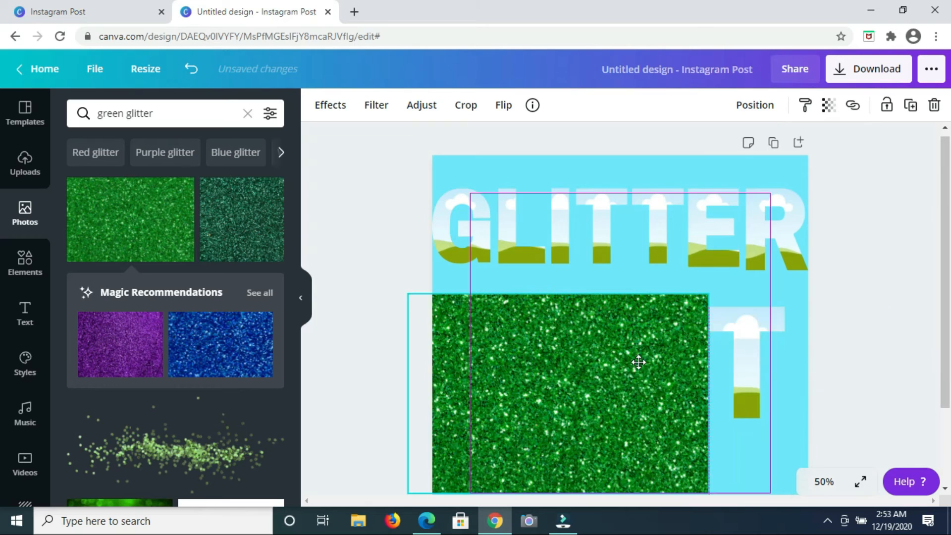
pyautogui.moveTo(638, 362); pyautogui.dragTo(628, 321)
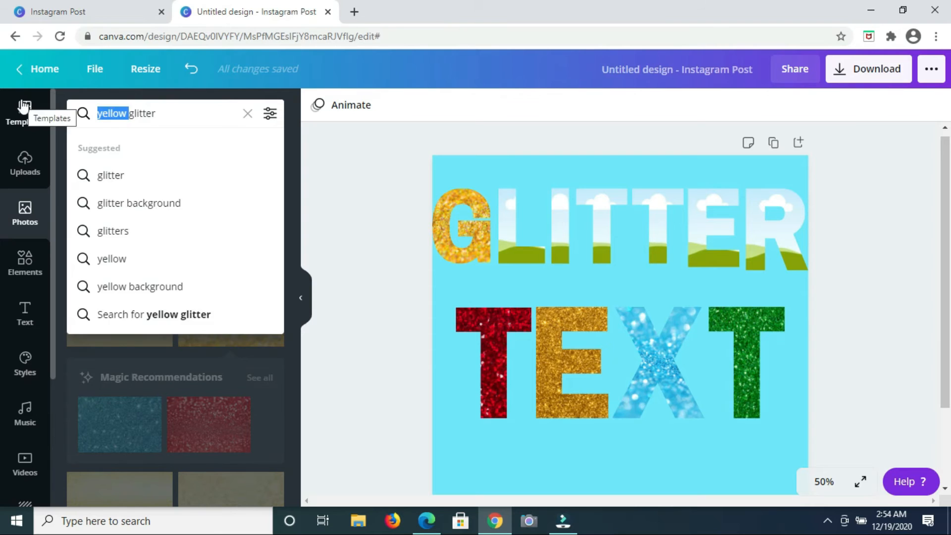
# Search 'pink glitter' then 'white glitter' photos and pick a silver glitter photo for the I.
pyautogui.write('pink glitter')
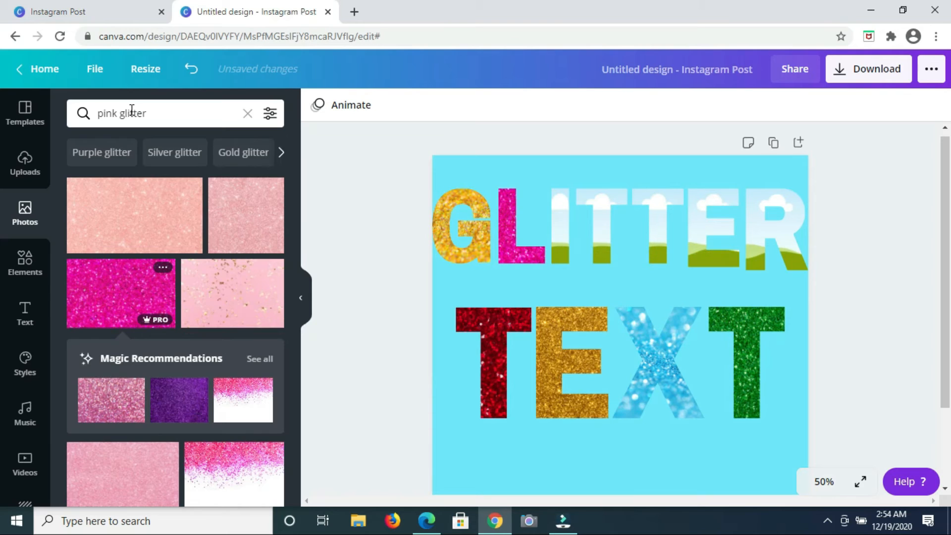
pyautogui.write('whitw glitter')
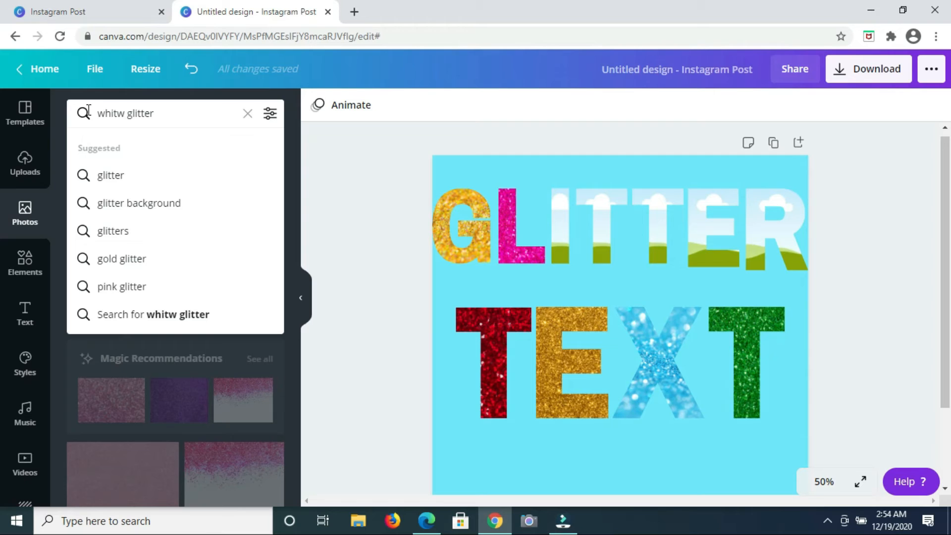
pyautogui.write('white glitter')
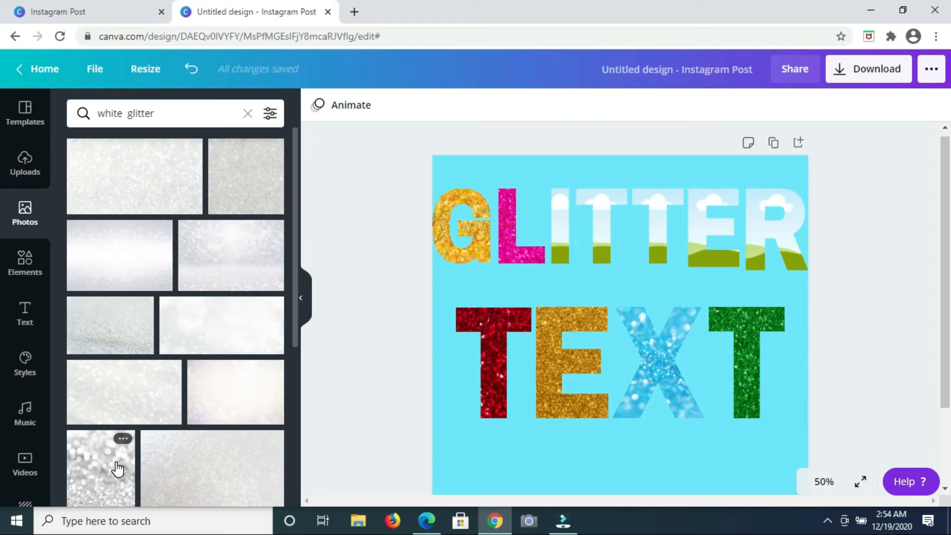
pyautogui.click(101, 467)
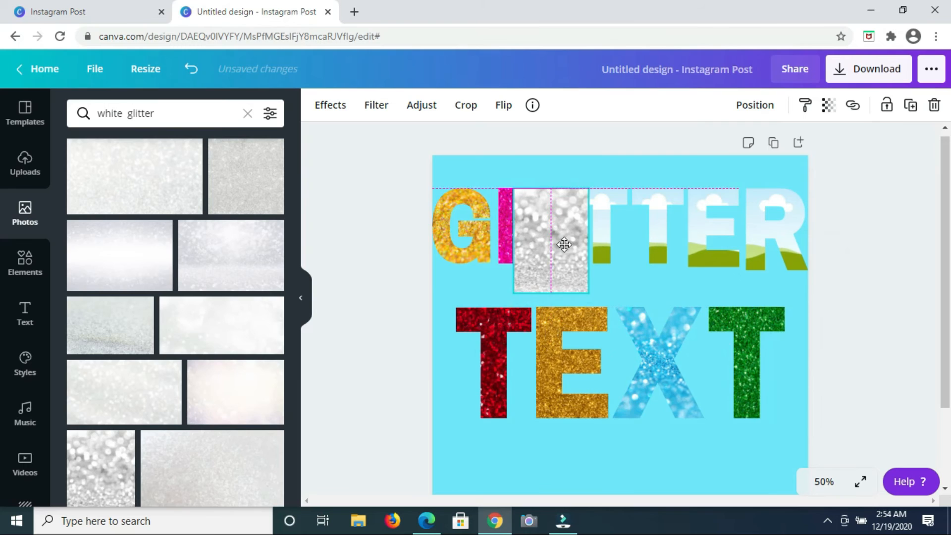
# Search purple then orange glitter photos for the Ts and the E of GLITTER.
pyautogui.click(121, 113)
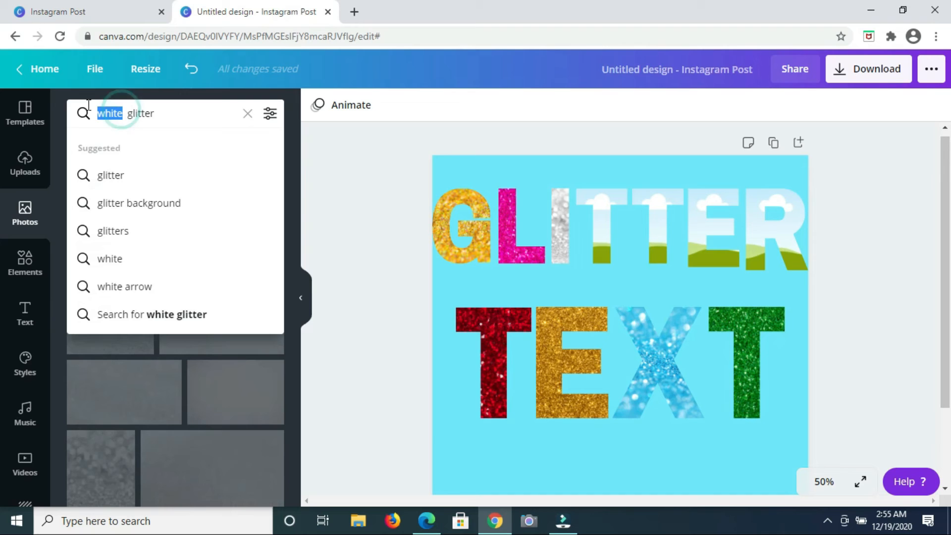
pyautogui.write('purpl')
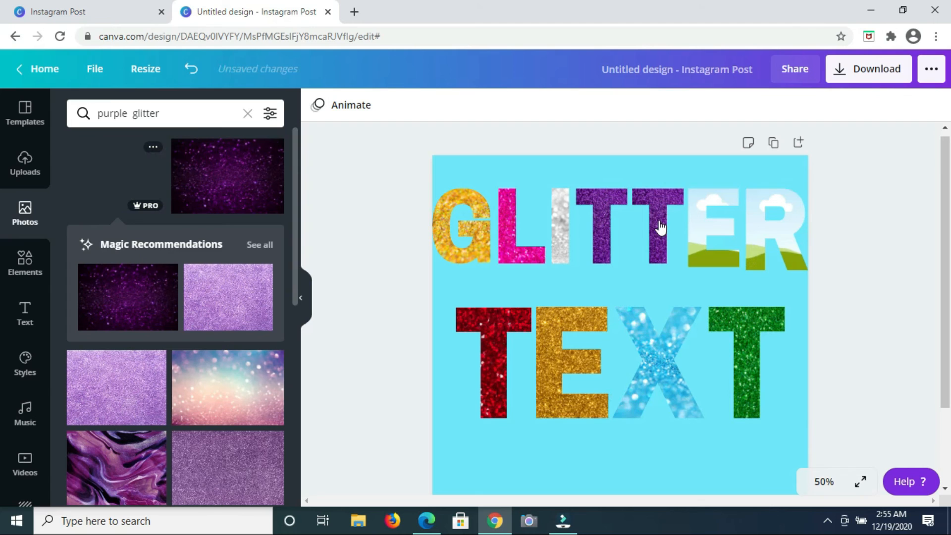
pyautogui.write('orangglitter')
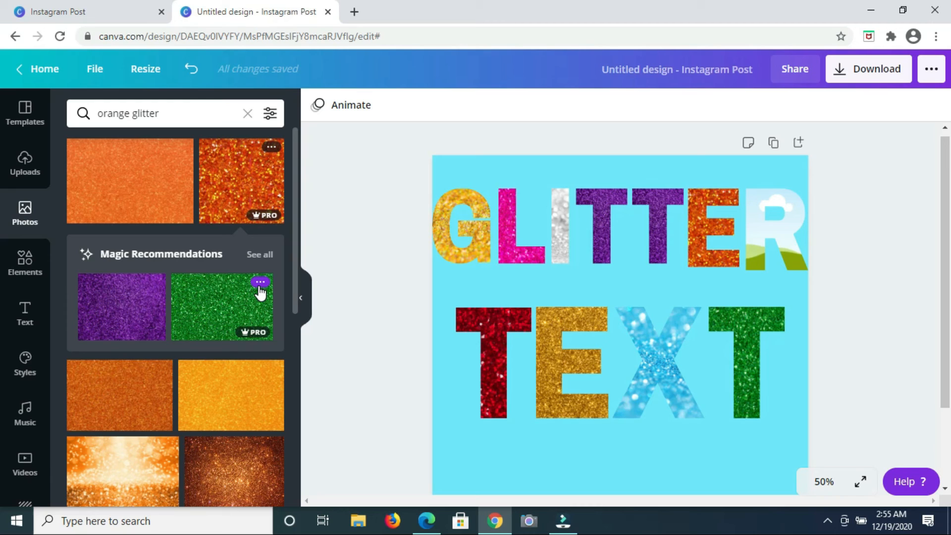
pyautogui.moveTo(230, 315)
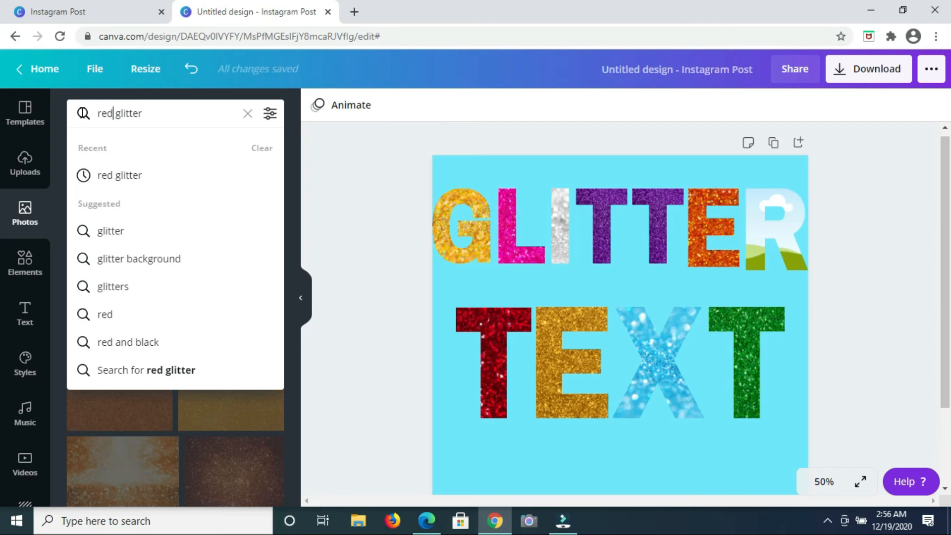
pyautogui.press('Enter')
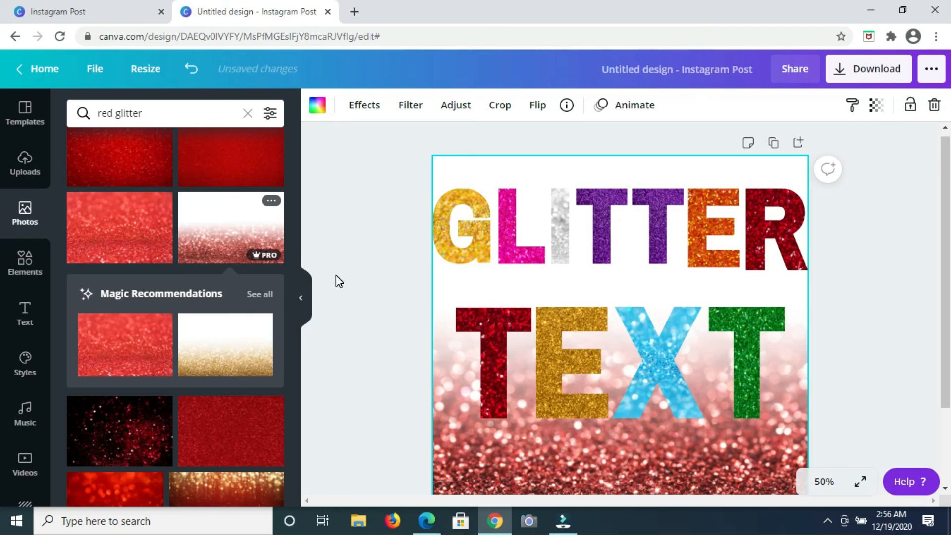
# Deselect the red glitter background and scroll to review the finished GLITTER TEXT post.
pyautogui.click(301, 298)
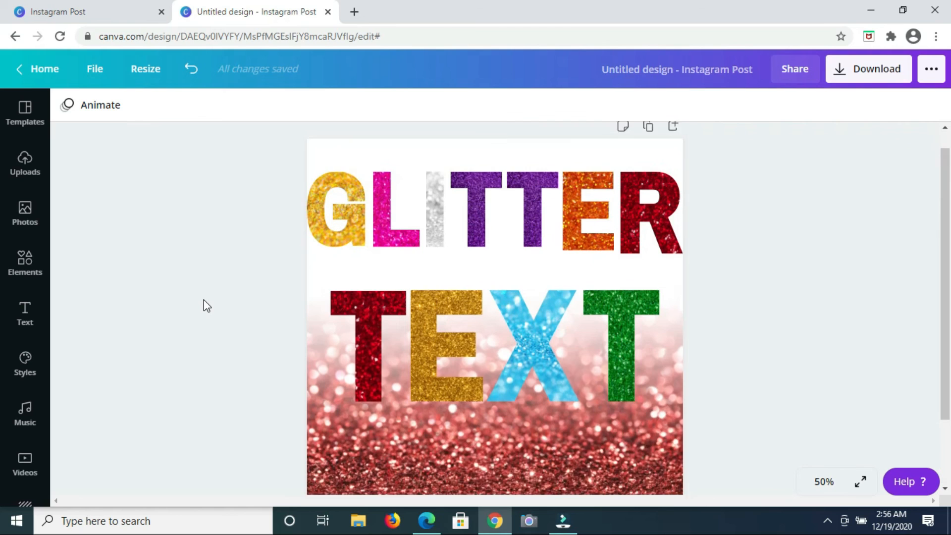
pyautogui.scroll(-3)
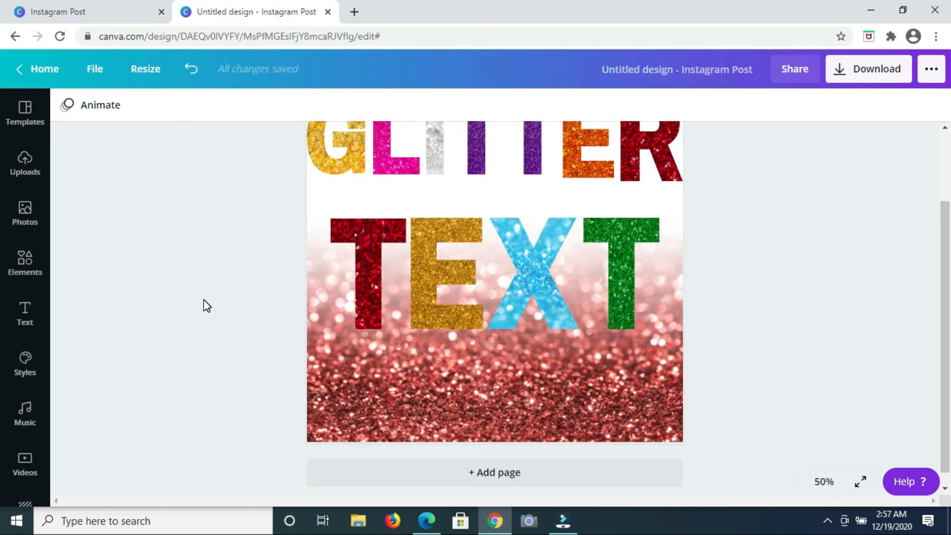